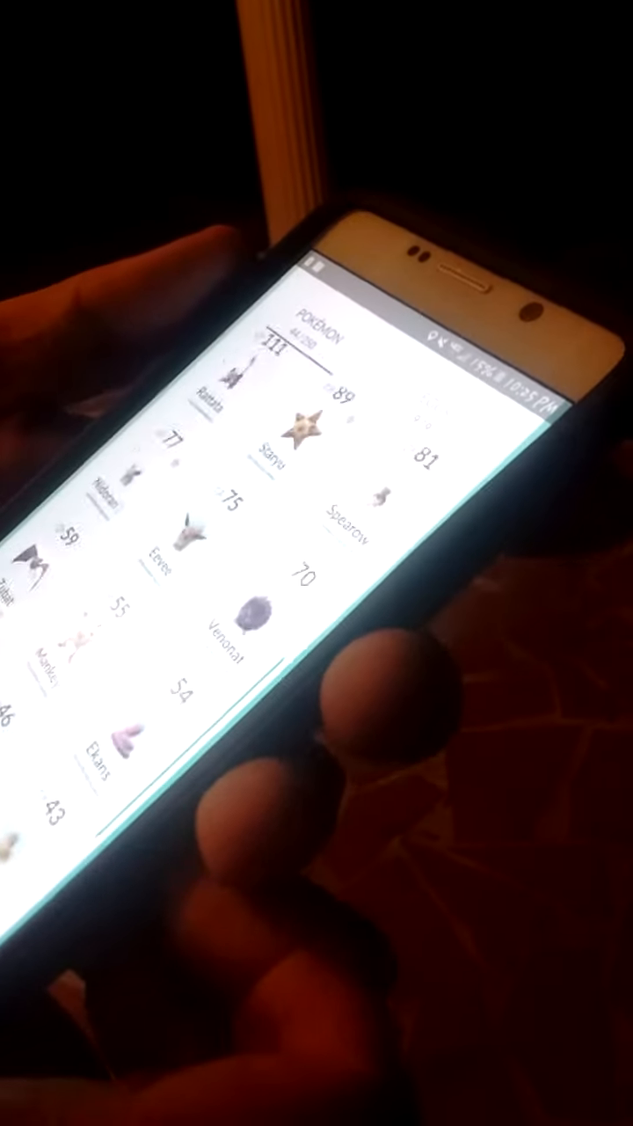
scroll(down, 3)
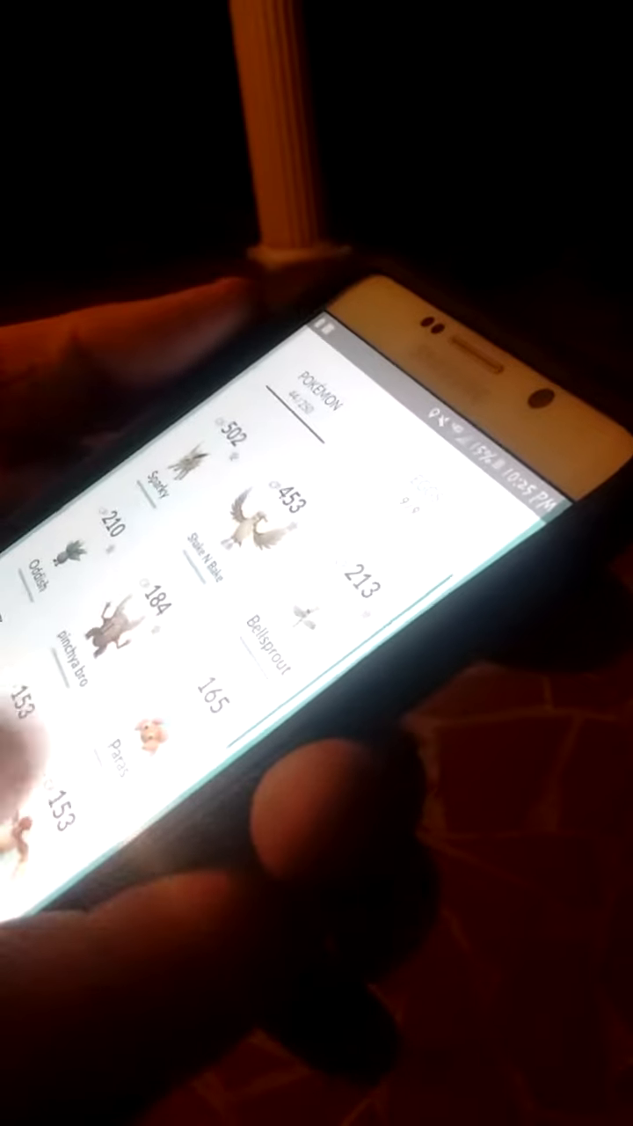